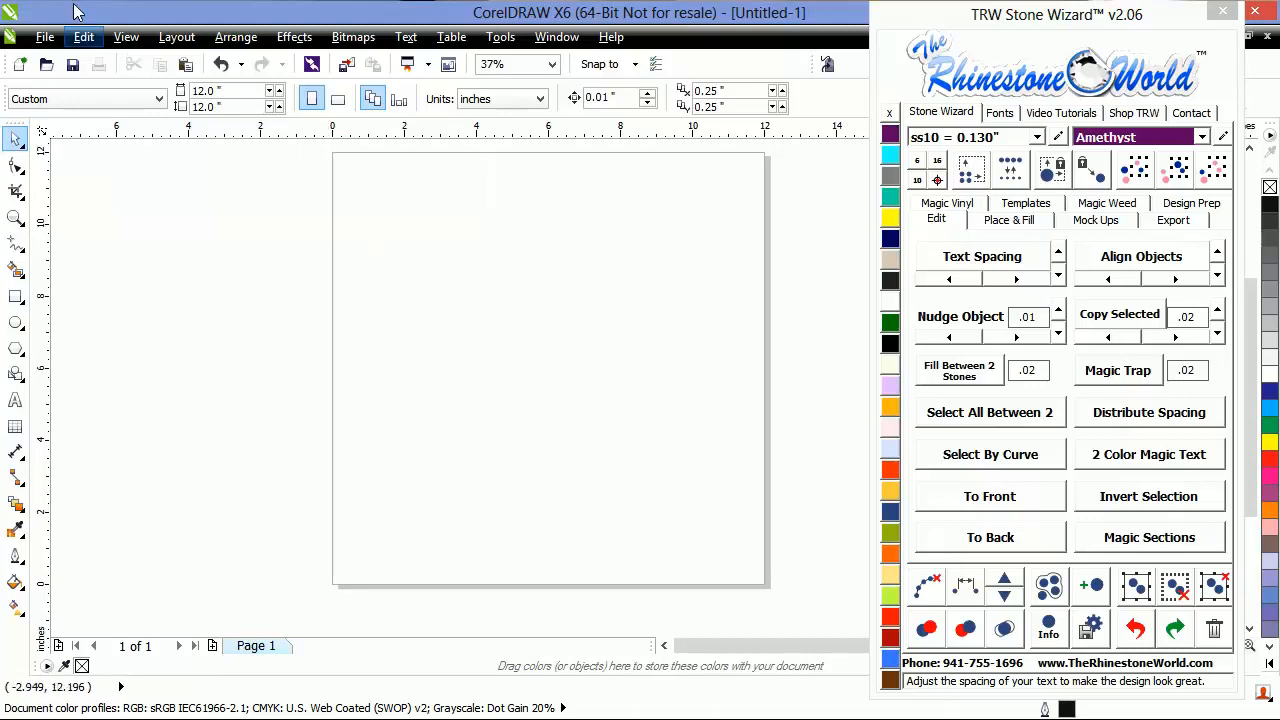
Step: Import the EPS file from disk, bringing up its Import EPS options
left_click(42, 36)
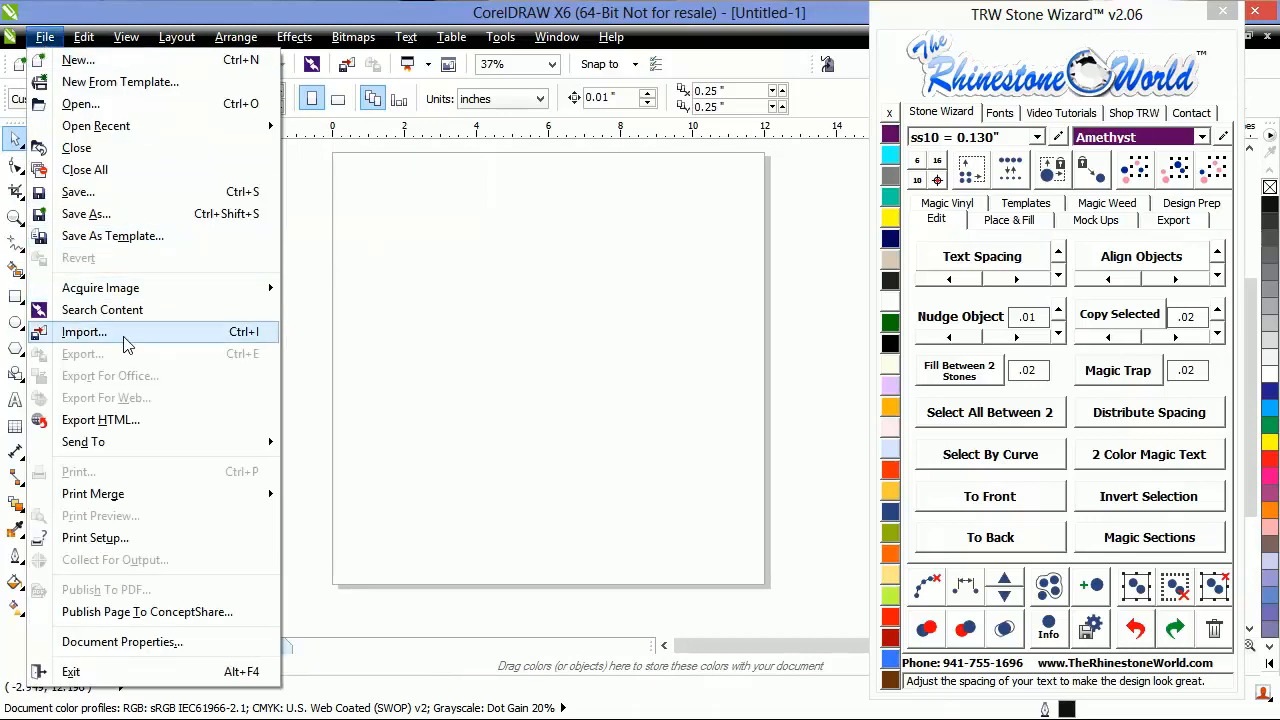
left_click(84, 332)
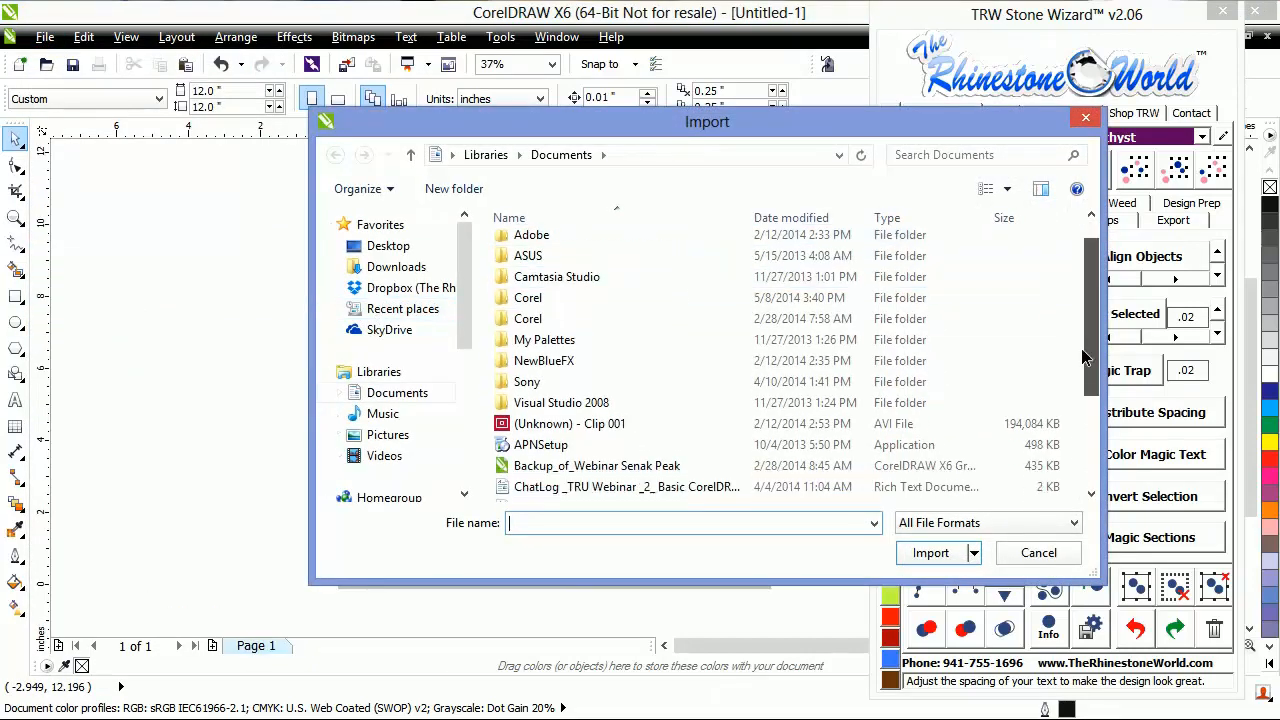
left_click(930, 552)
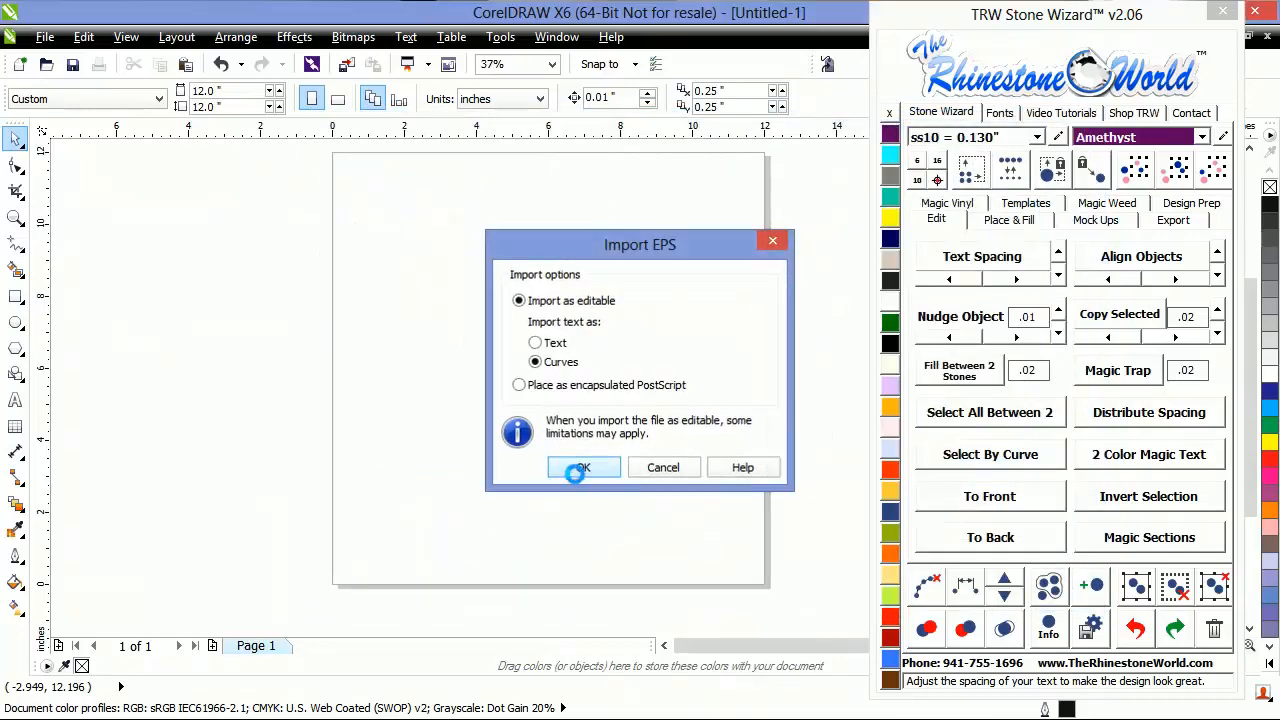
Step: Confirm the EPS import as editable curves so the TRW rhinestone text lands on the page
left_click(584, 468)
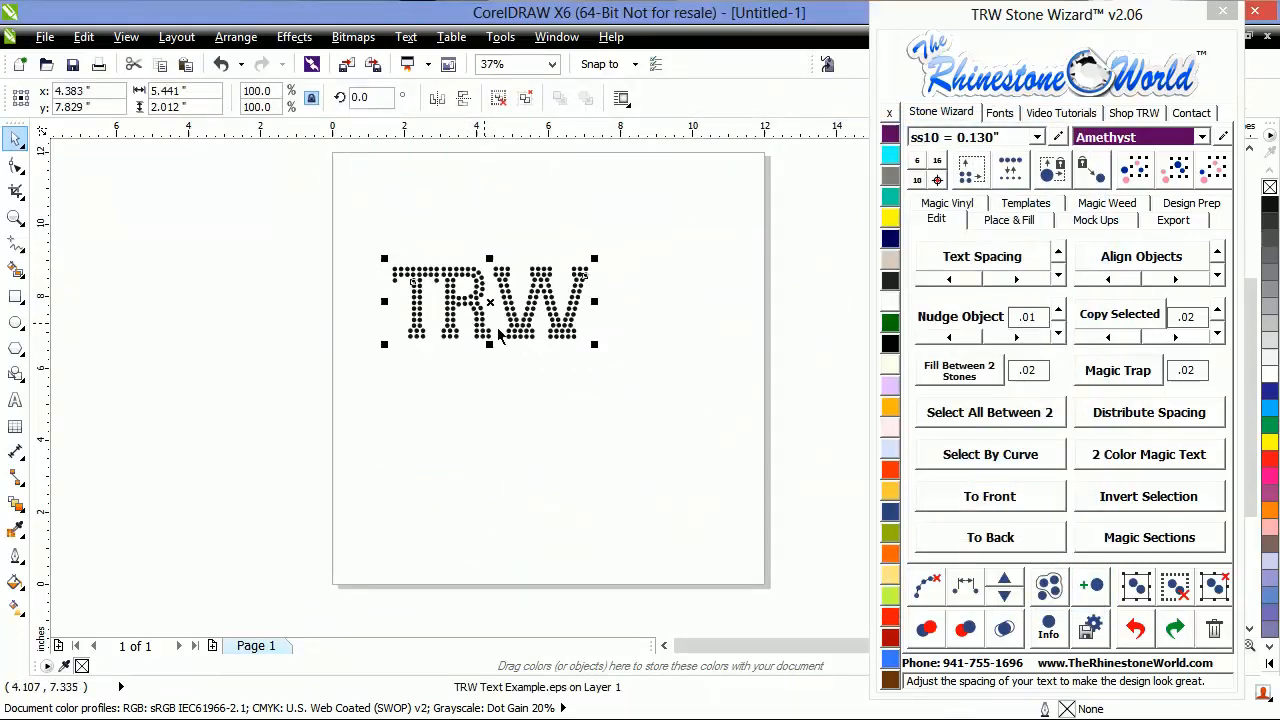
mouse_move(628, 338)
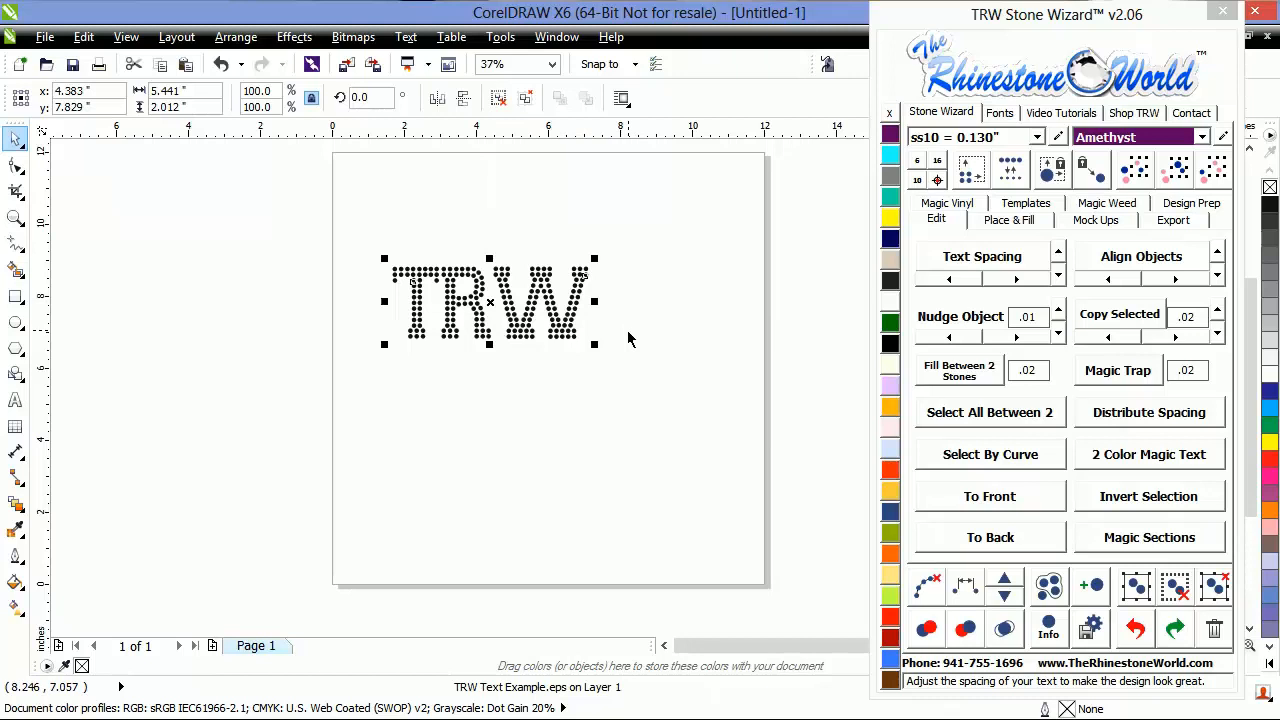
mouse_move(856, 368)
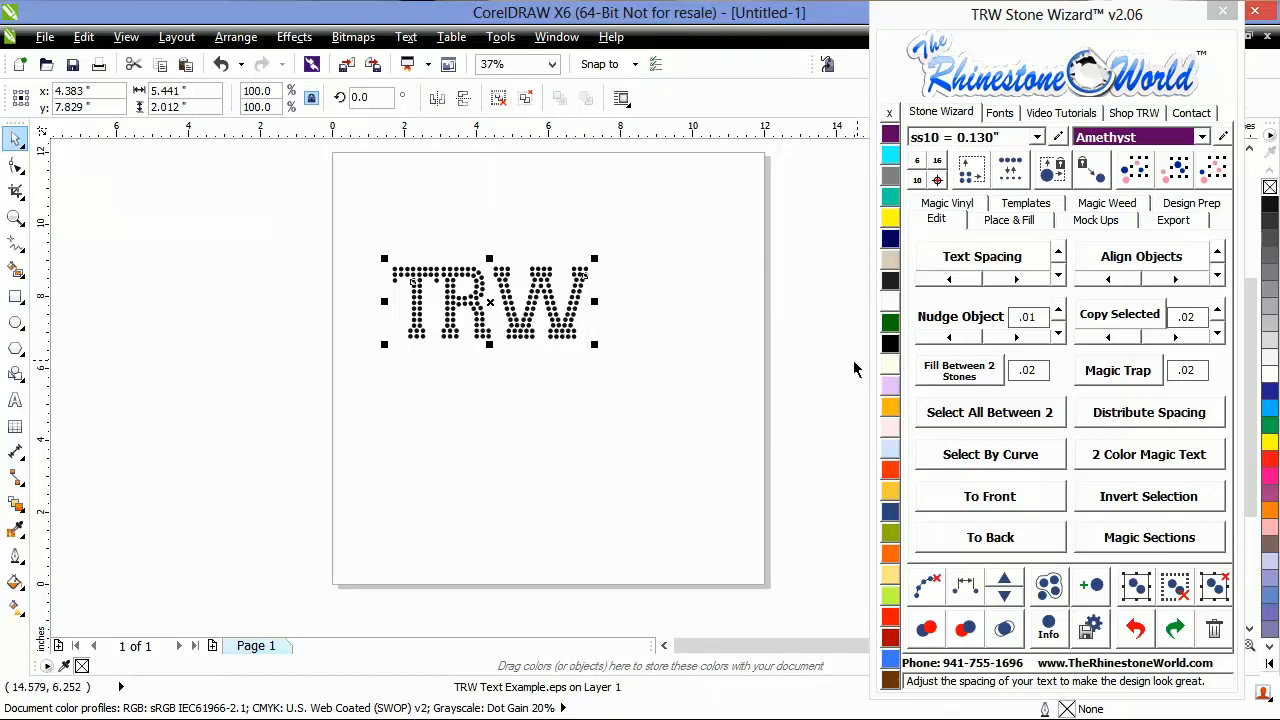
mouse_move(636, 320)
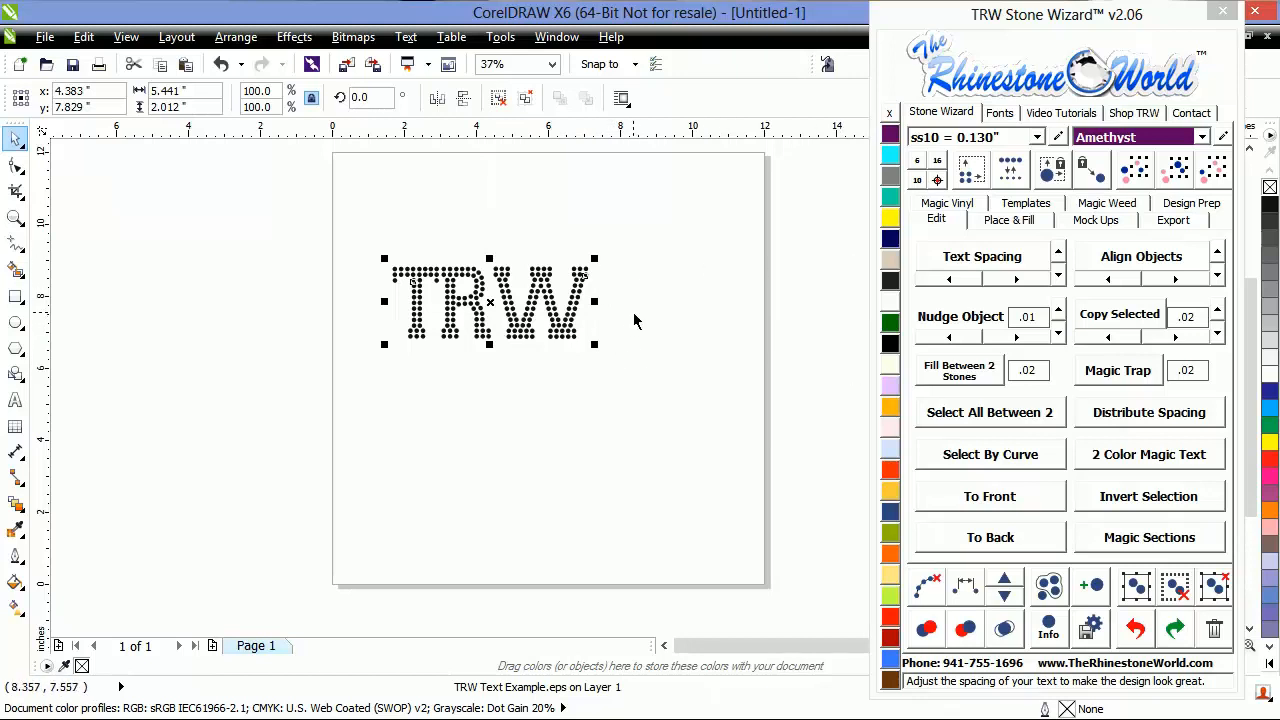
mouse_move(822, 300)
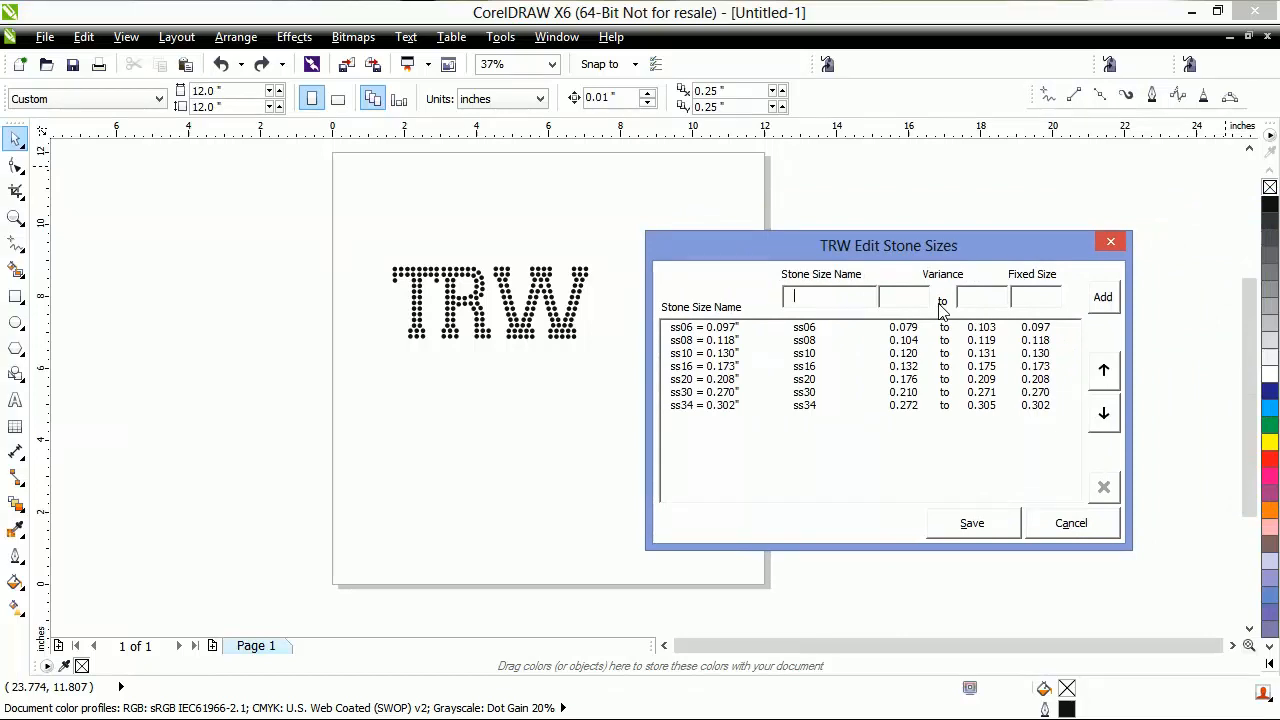
Step: Save a custom 'Machine Cut' stone size, variance 0.125–0.140, fixed size 0.131
type("Machine")
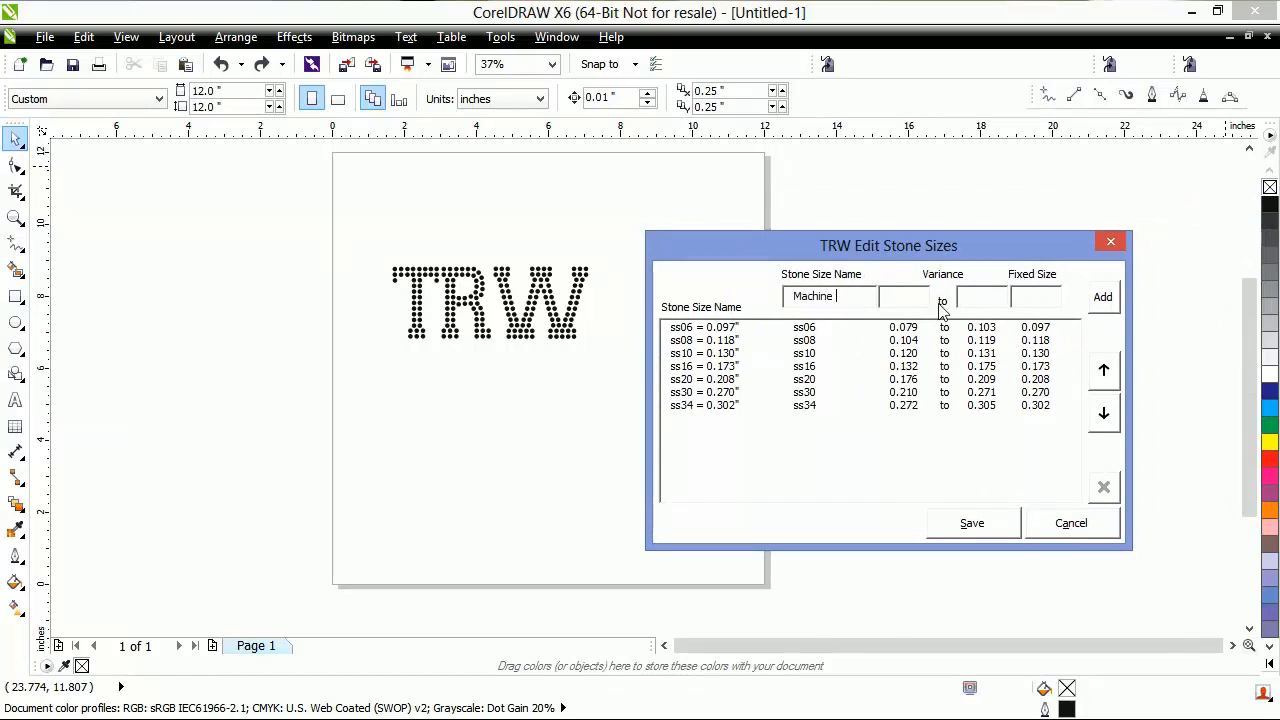
type("Cut")
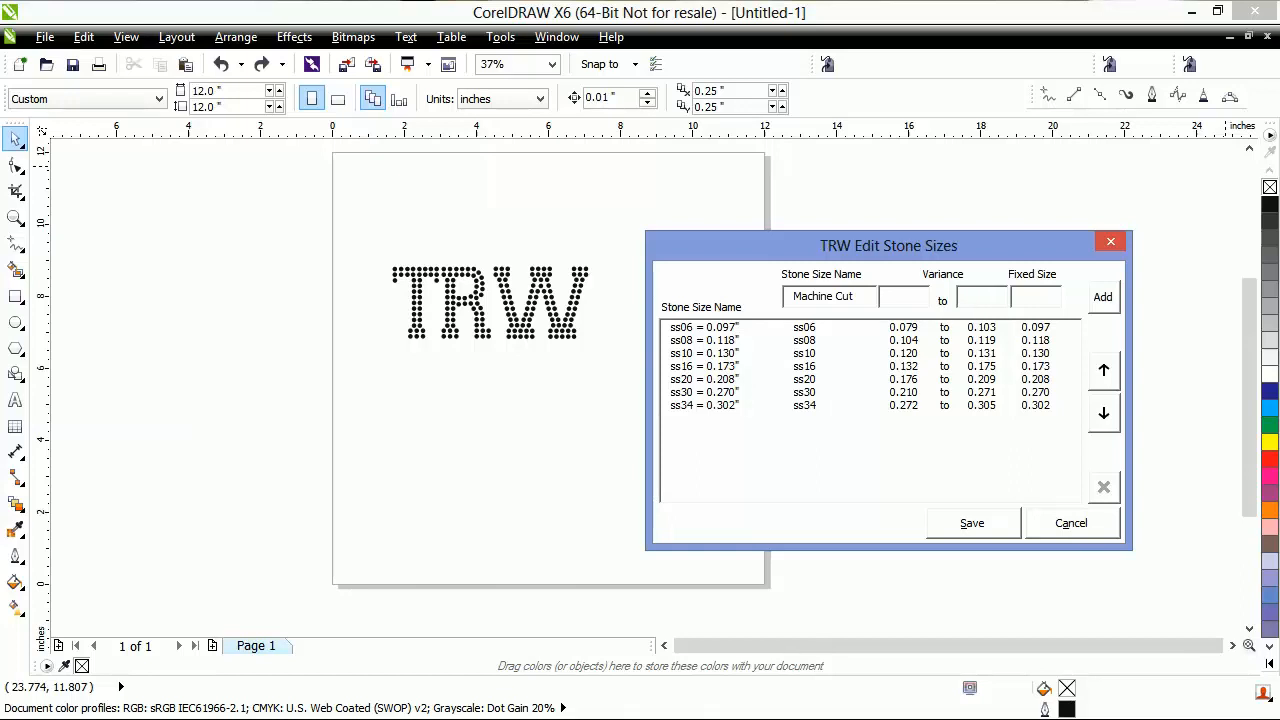
mouse_move(944, 308)
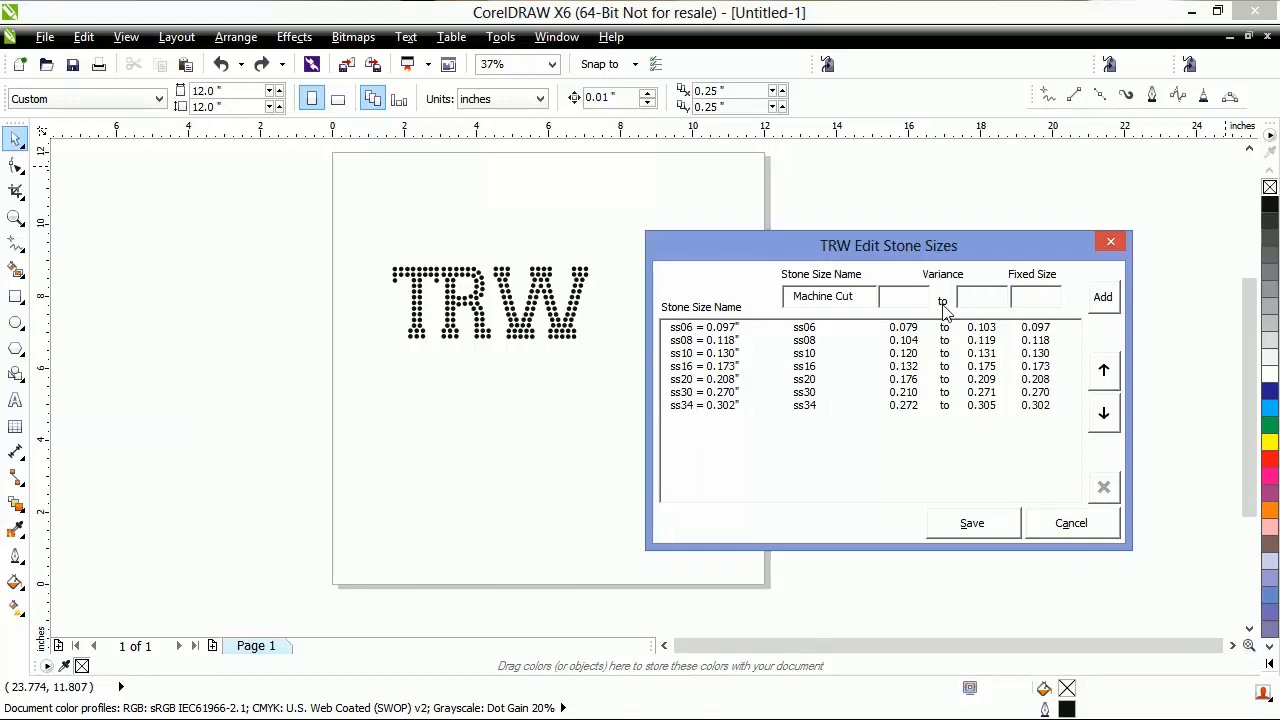
type("0.125")
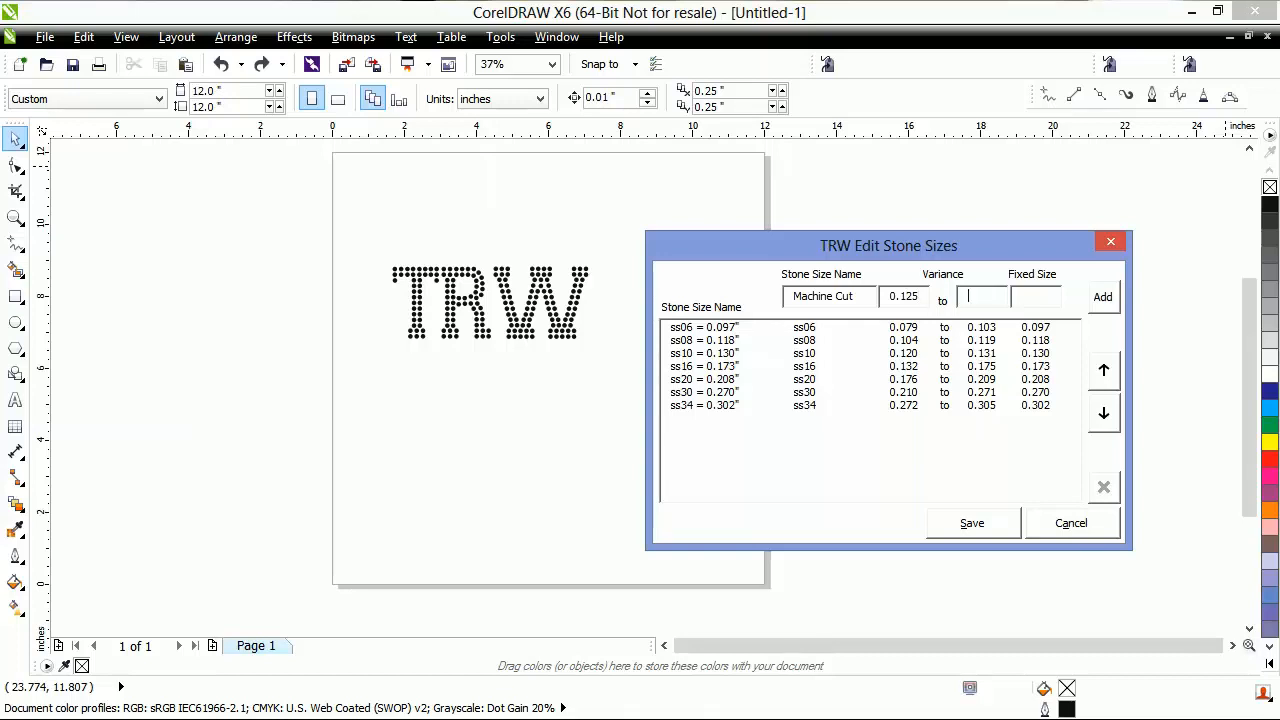
type("0.140")
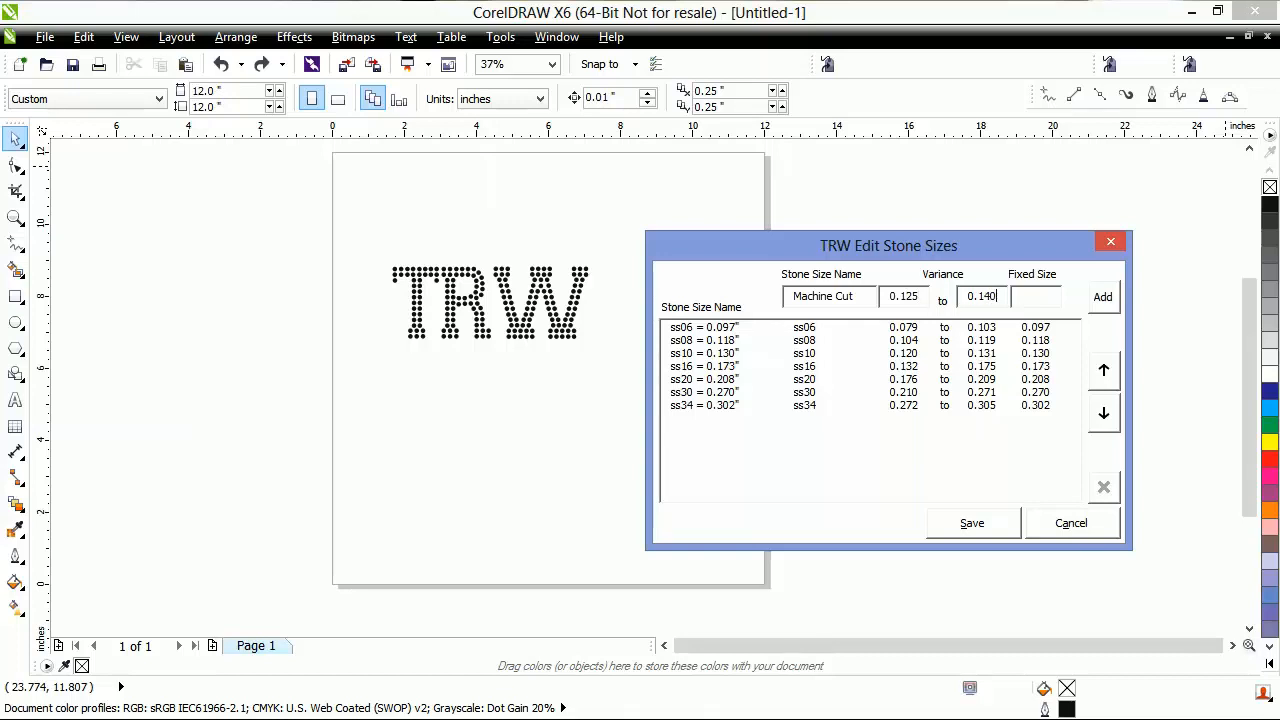
left_click(1036, 296)
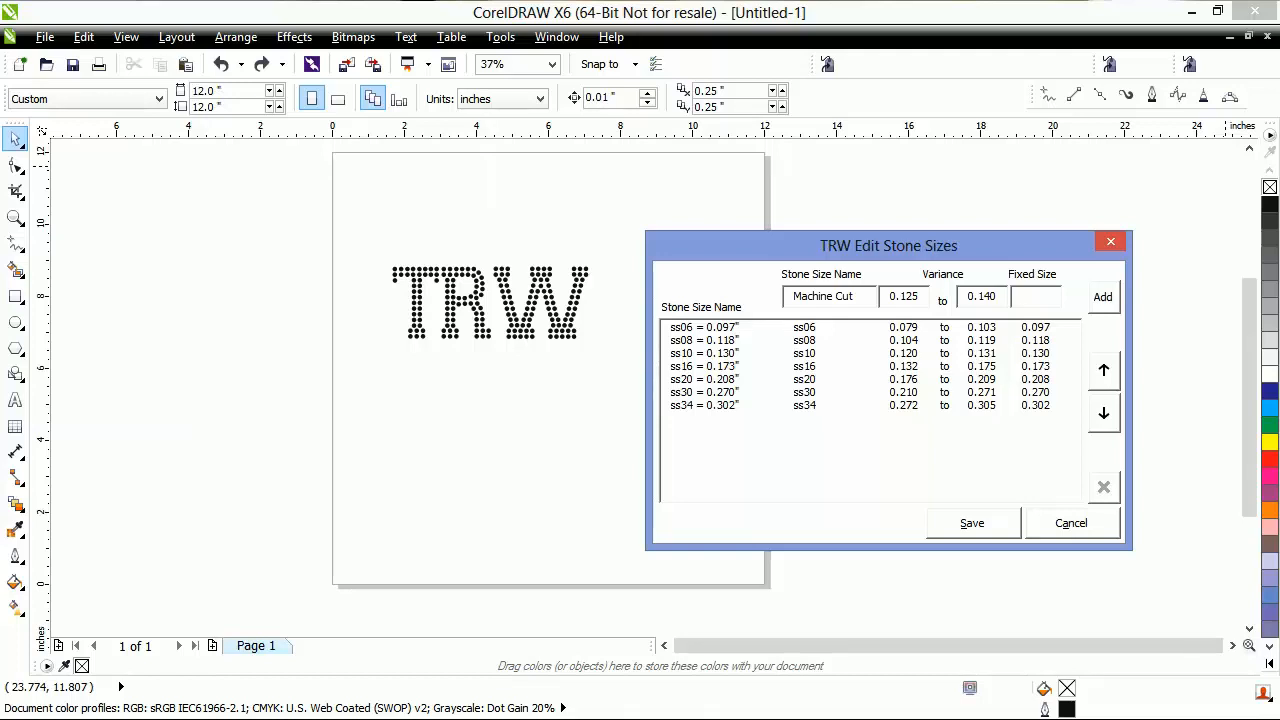
type("0.131")
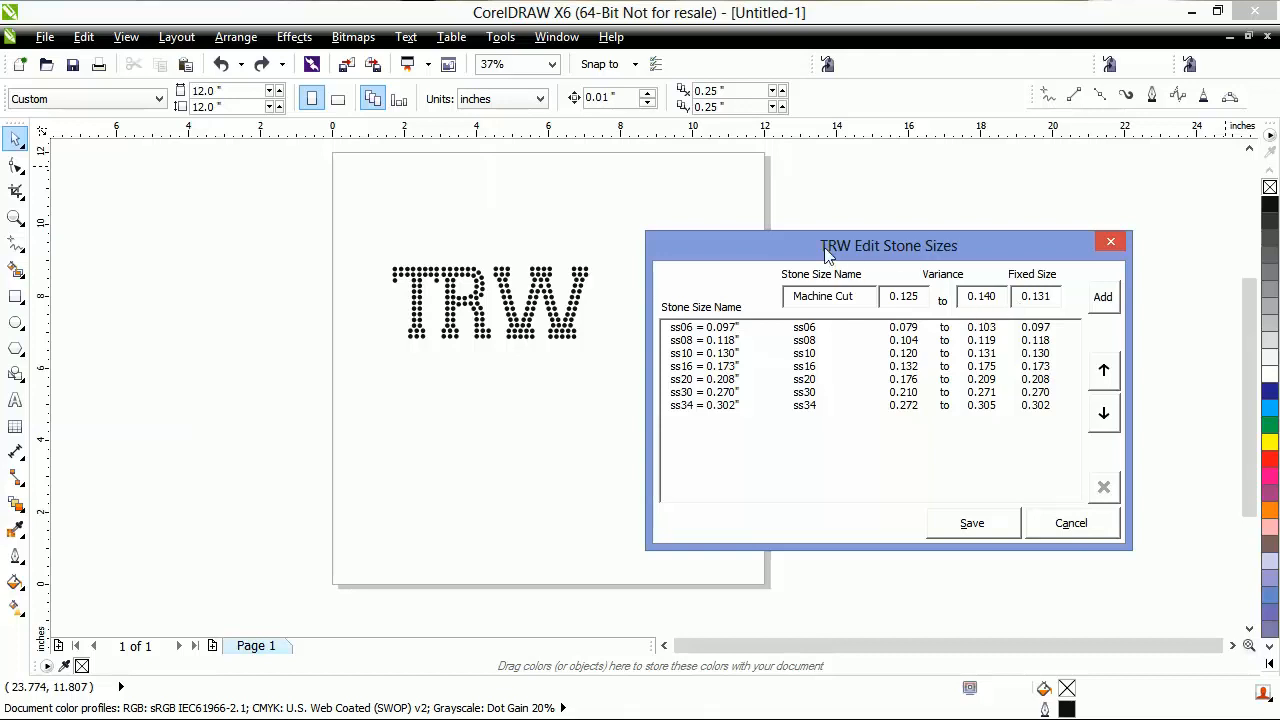
mouse_move(752, 240)
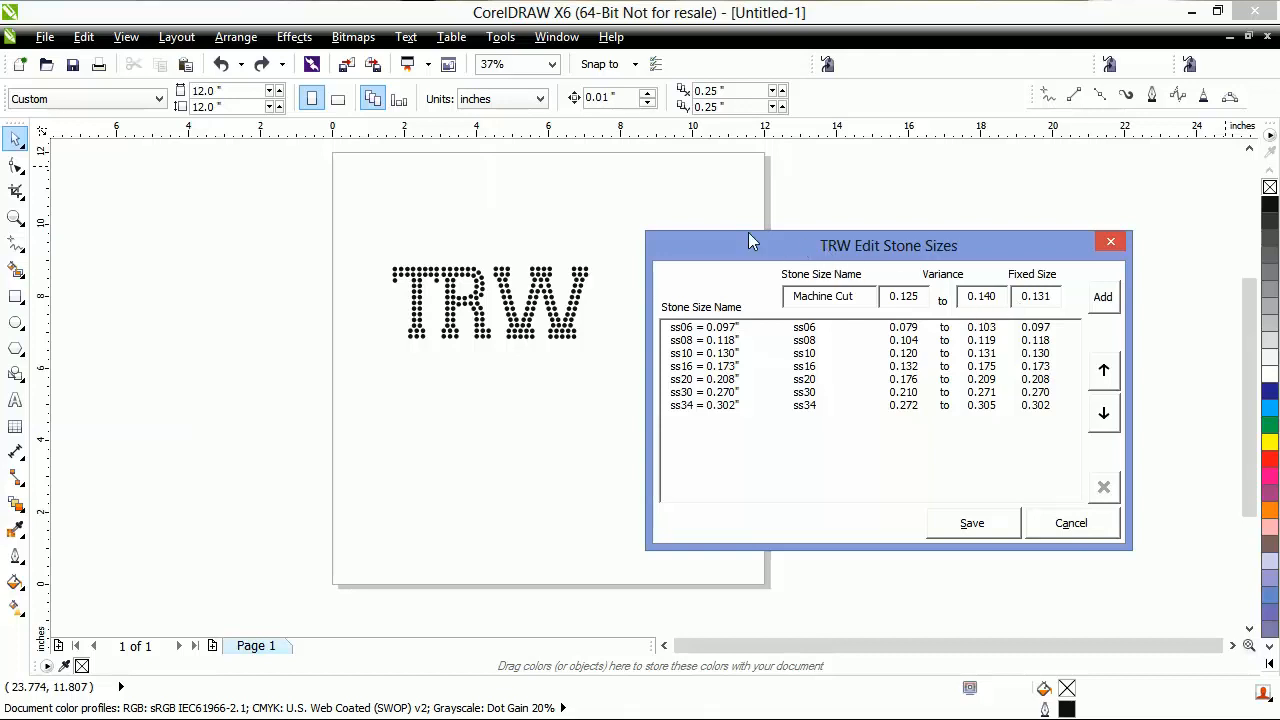
left_click(1102, 296)
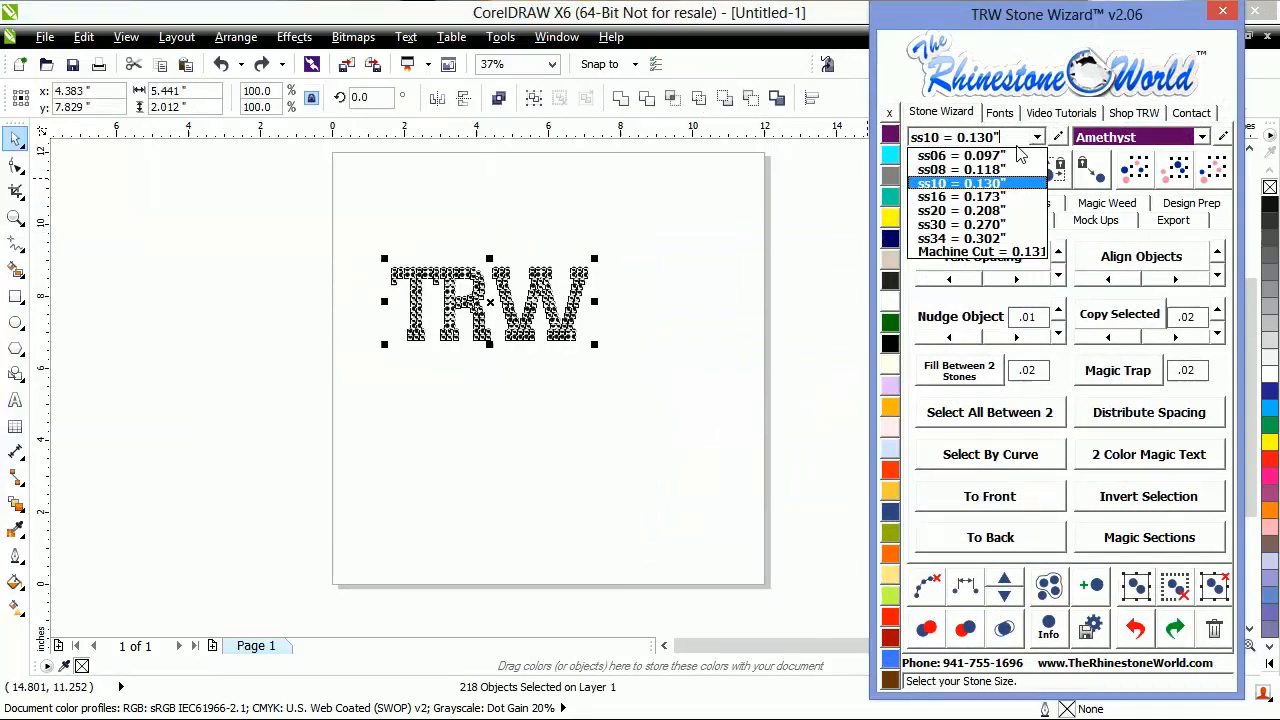
Step: Apply the Machine Cut = 0.131 stone size to the selected TRW lettering
left_click(976, 250)
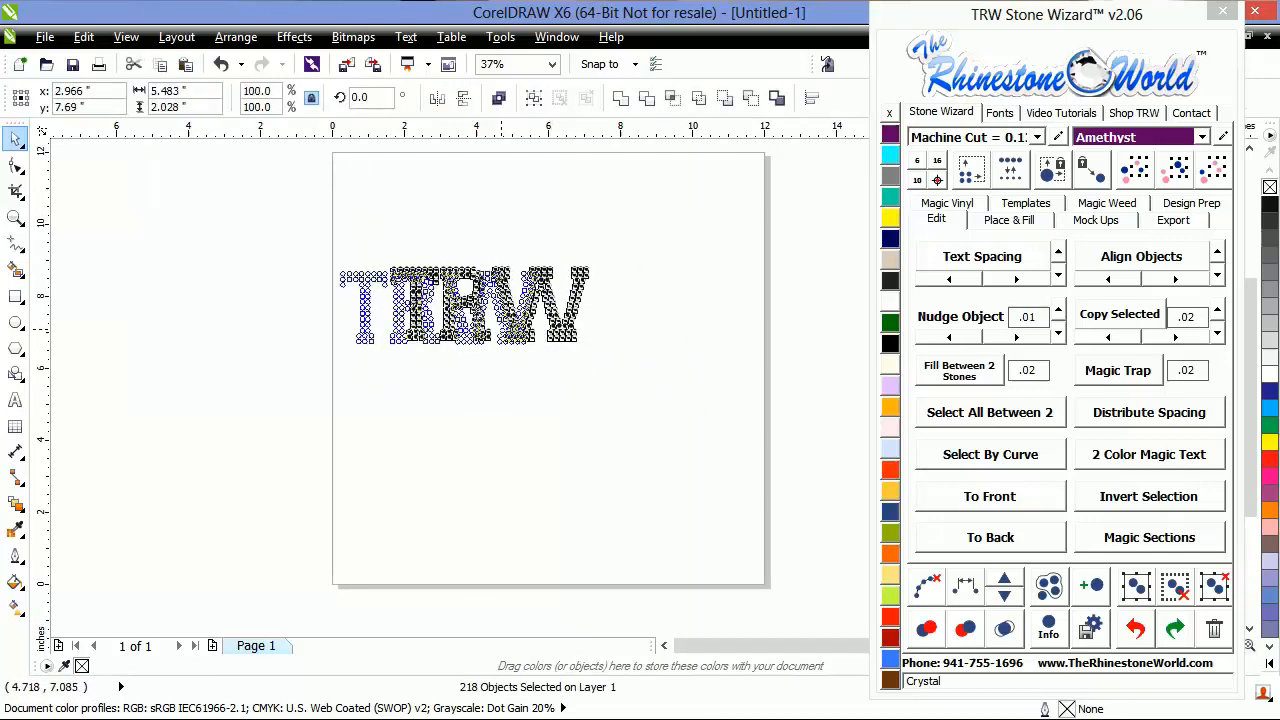
Step: Create the yellow 2+ magic cut template beside the original and deselect both designs for export
left_click(1024, 204)
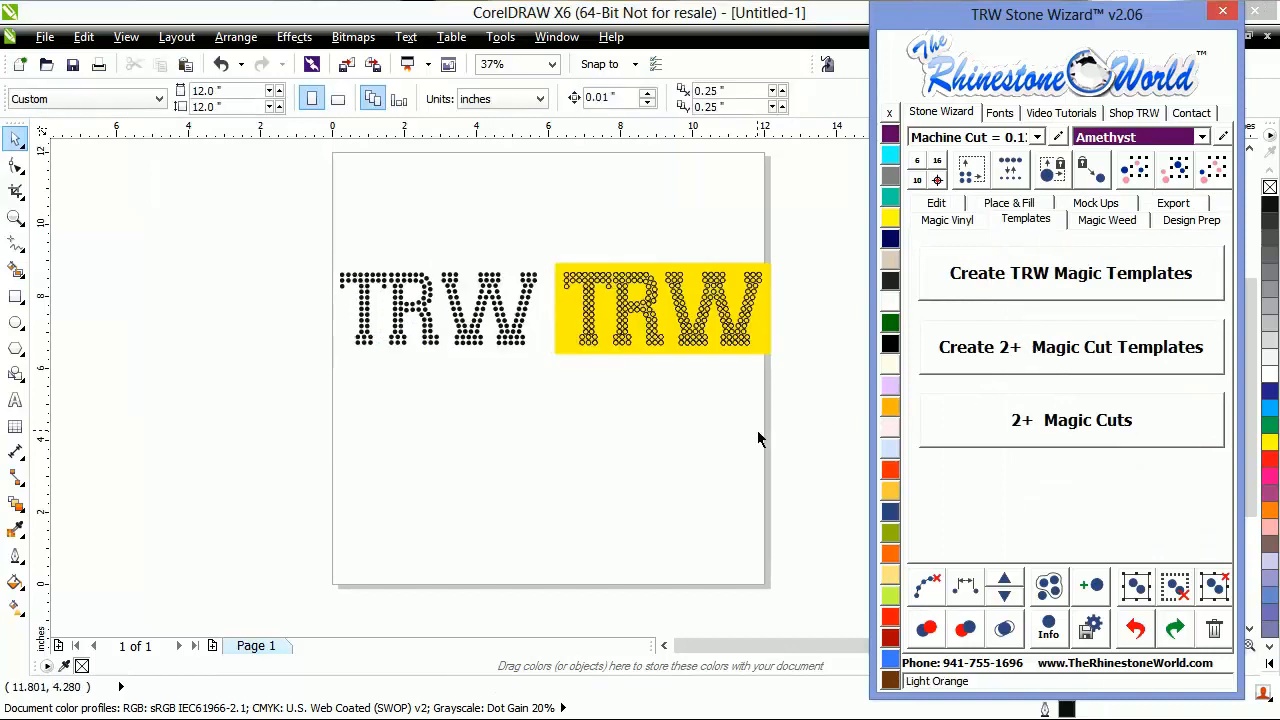
mouse_move(738, 388)
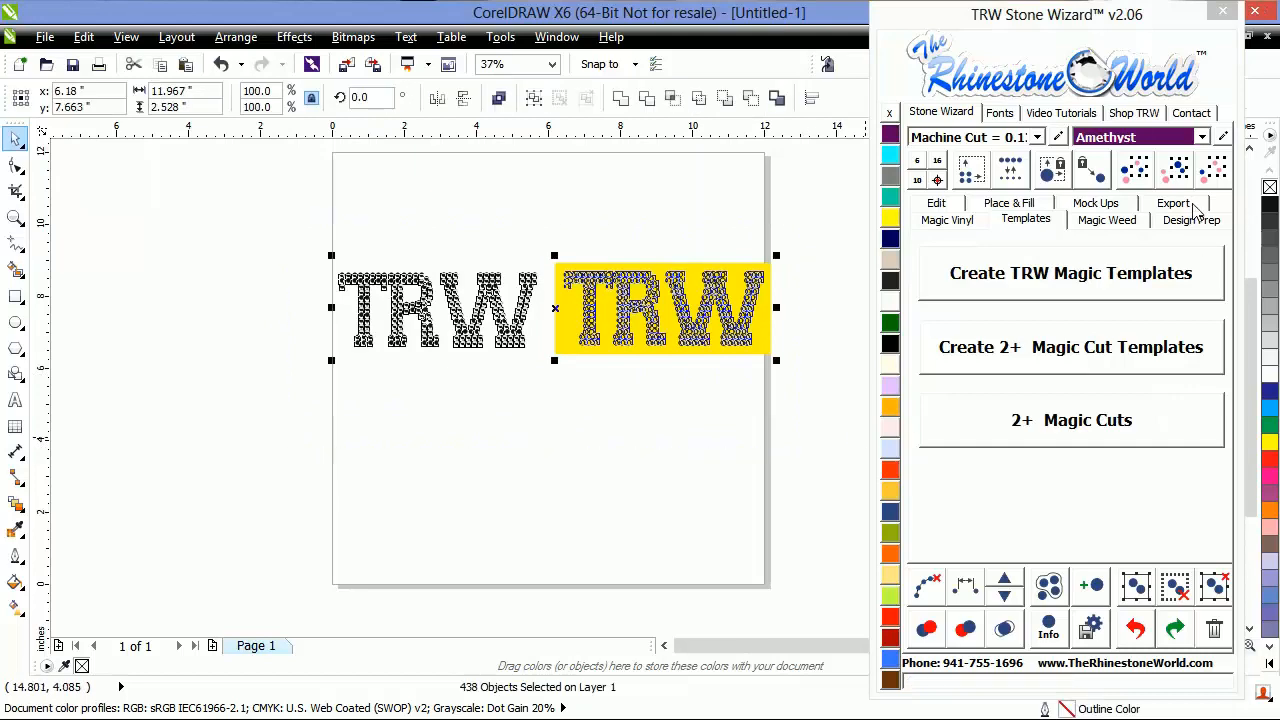
left_click(1172, 204)
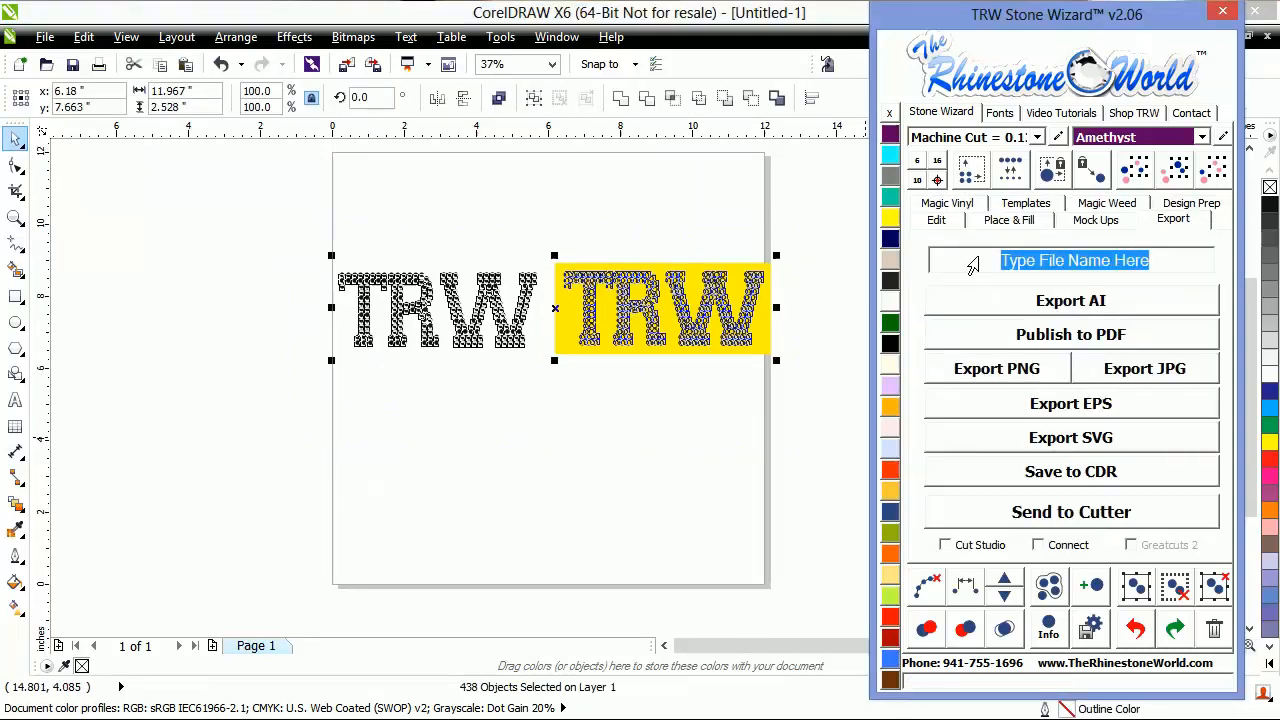
left_click(816, 434)
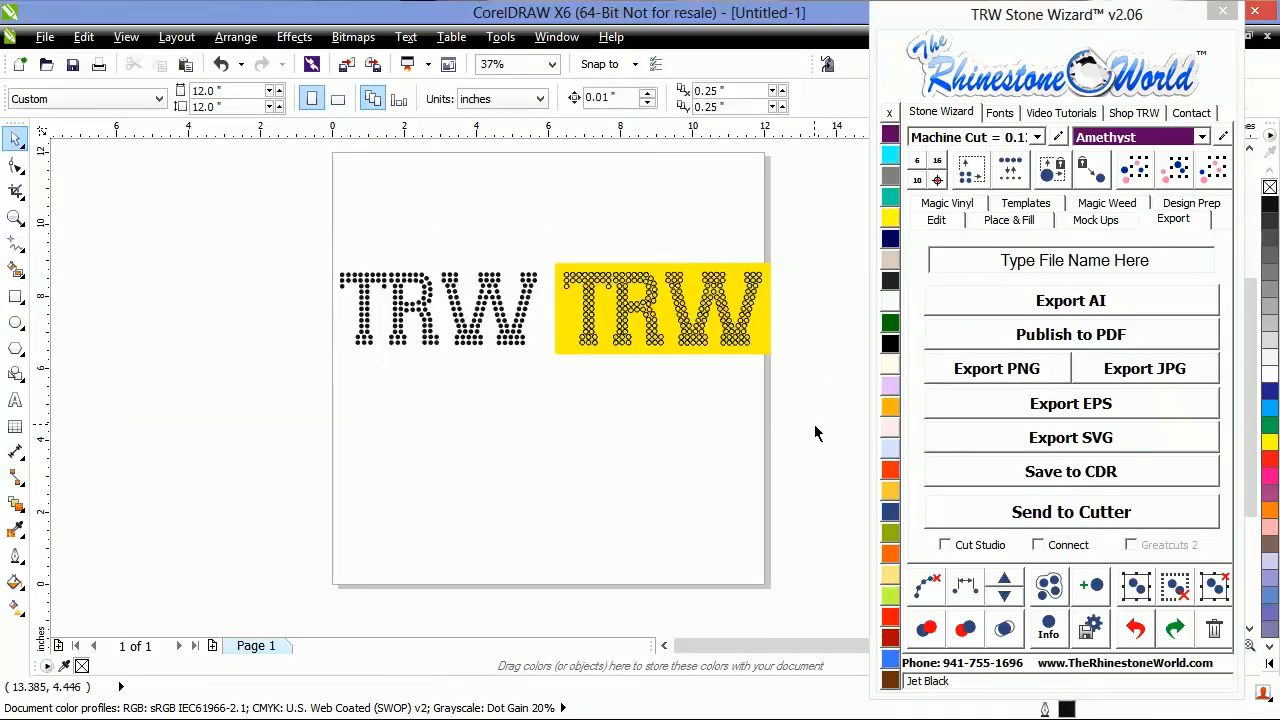